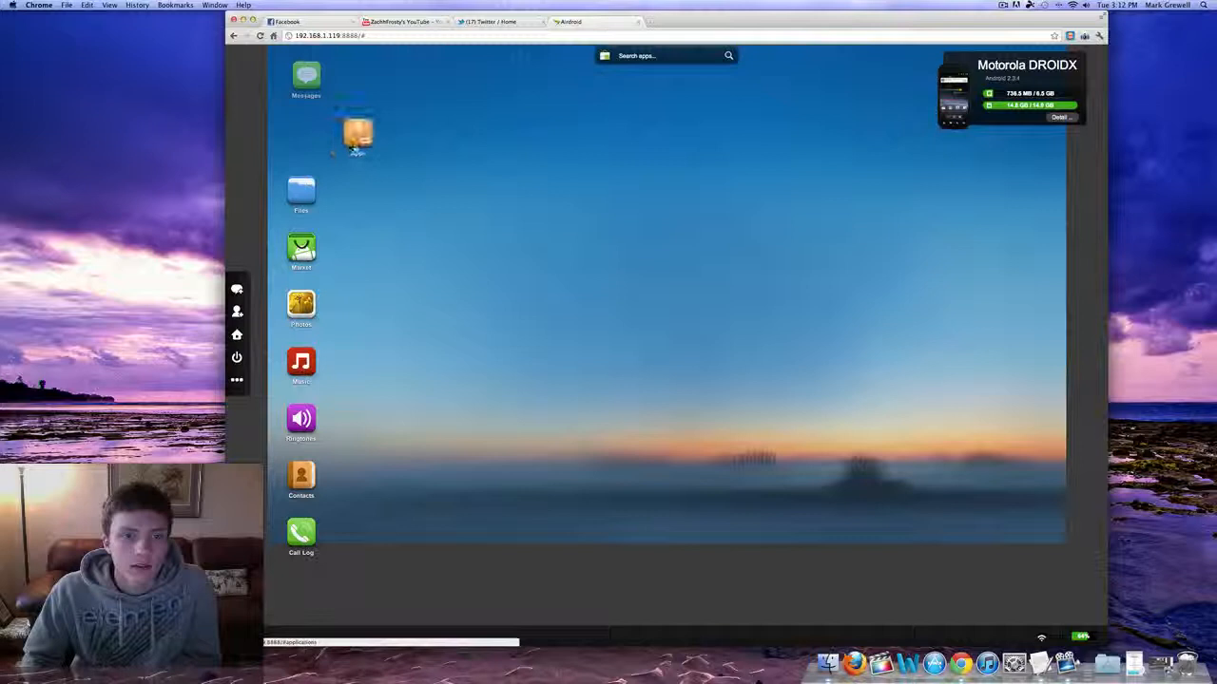
# - Browse the text message conversations window, closing and reopening it, then close it
pyautogui.click(301, 80)
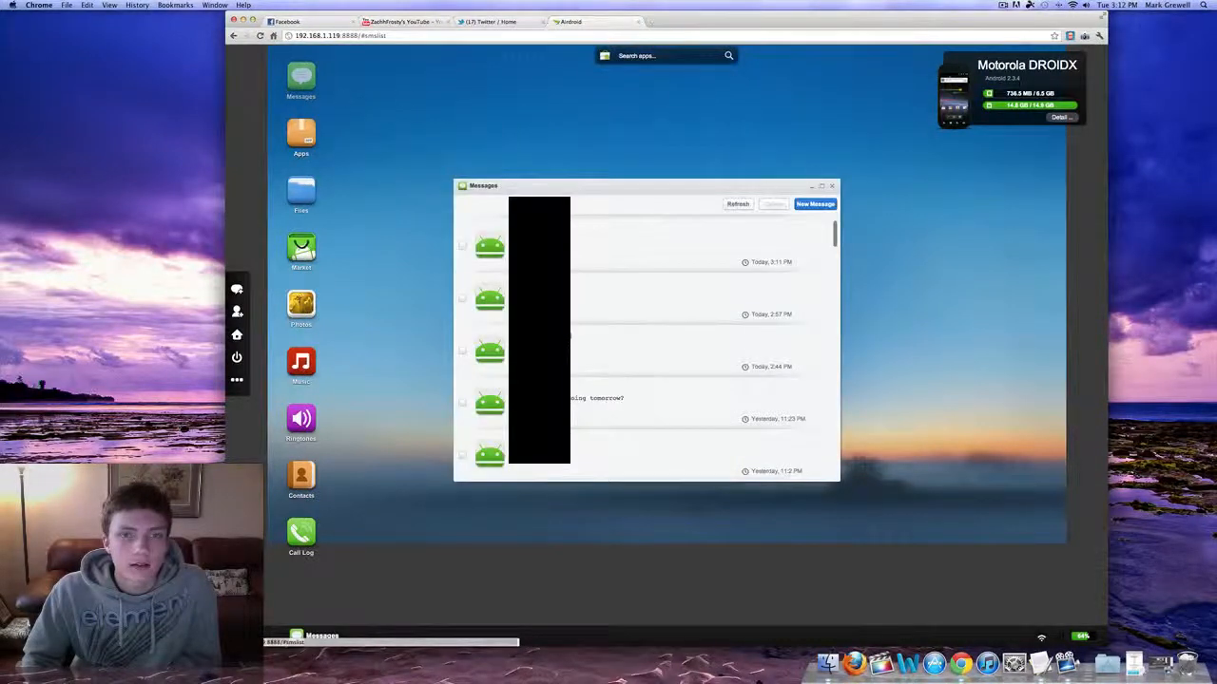
pyautogui.click(832, 186)
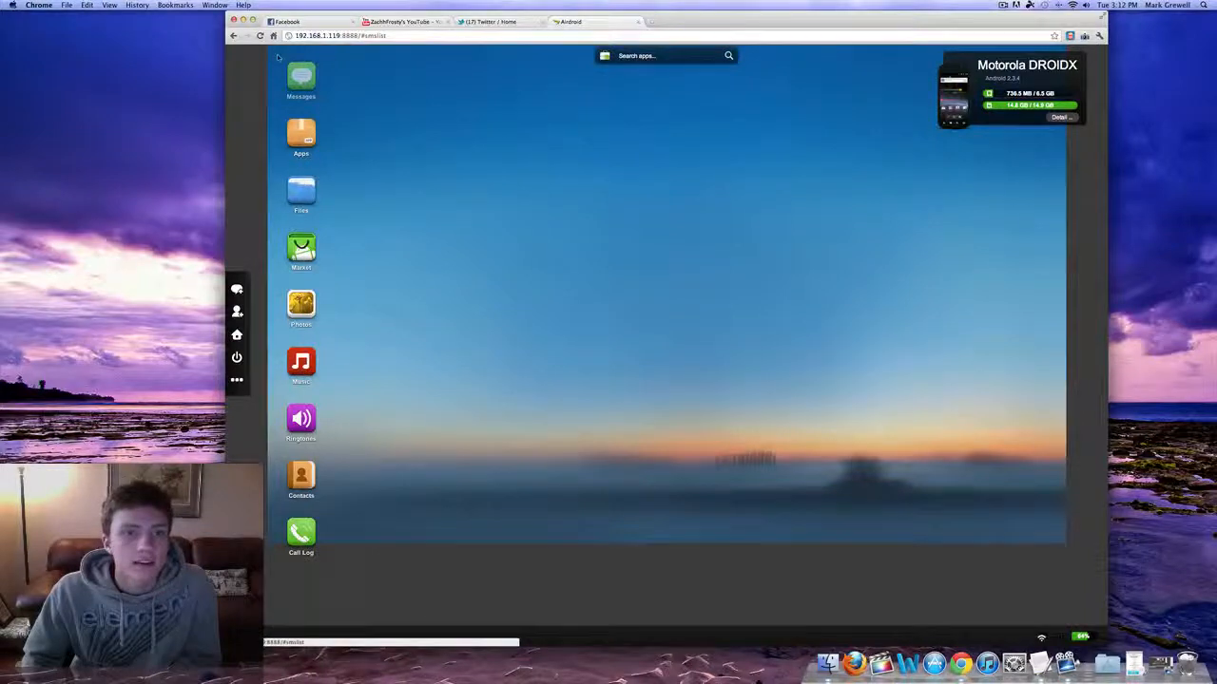
pyautogui.click(300, 79)
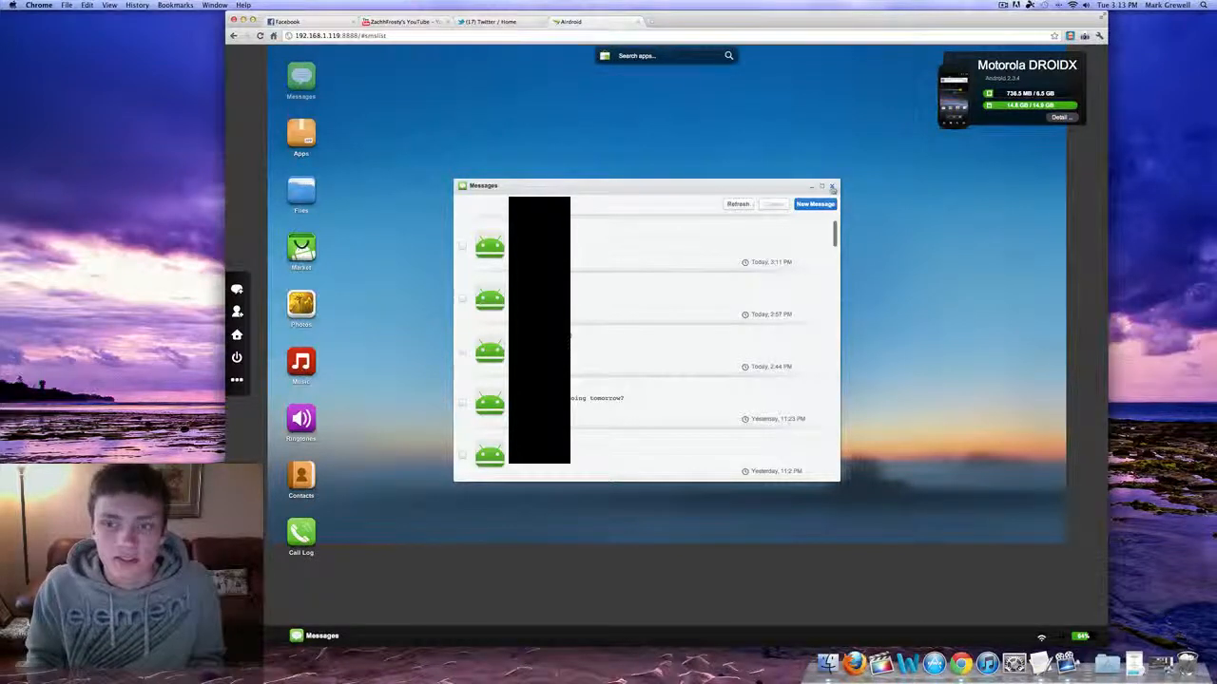
pyautogui.click(833, 186)
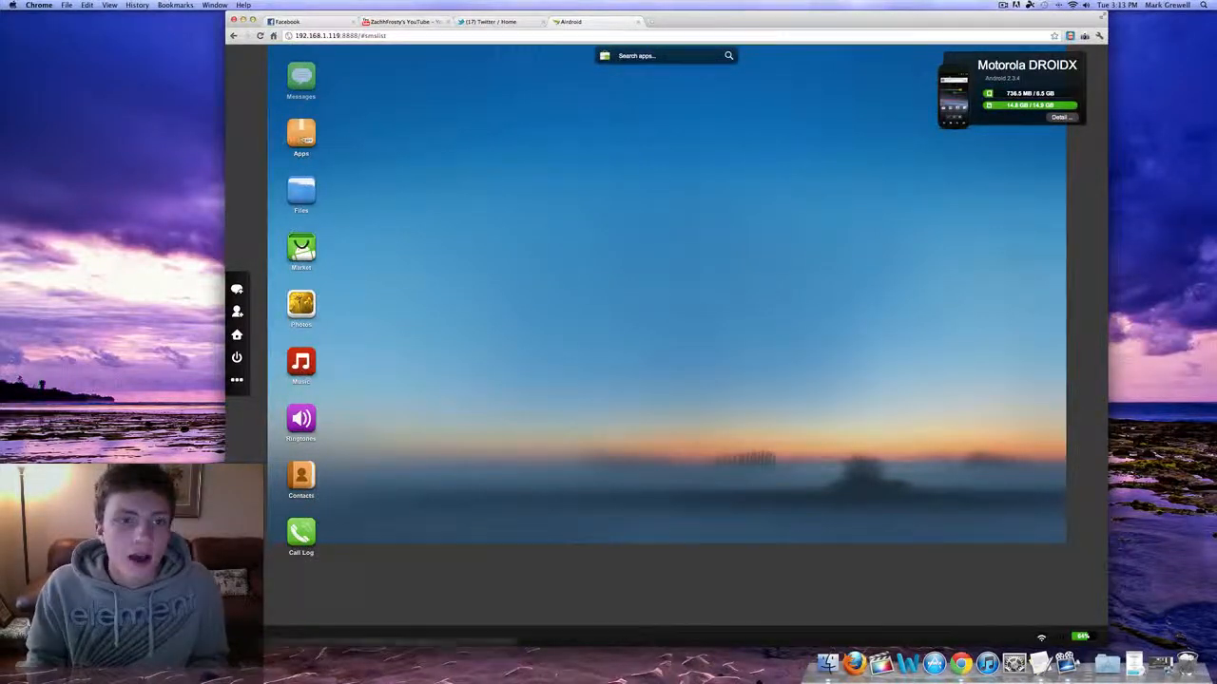
# - Browse the installed apps list, scrolling through it, then close it
pyautogui.click(301, 137)
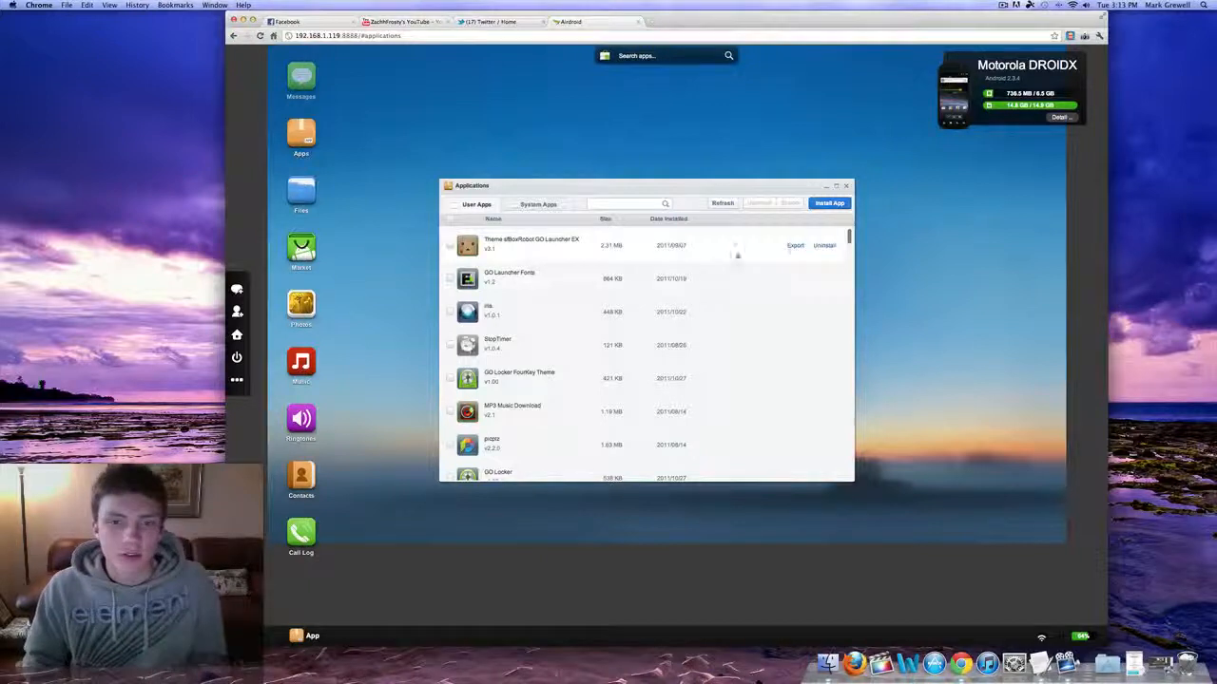
pyautogui.scroll(-3)
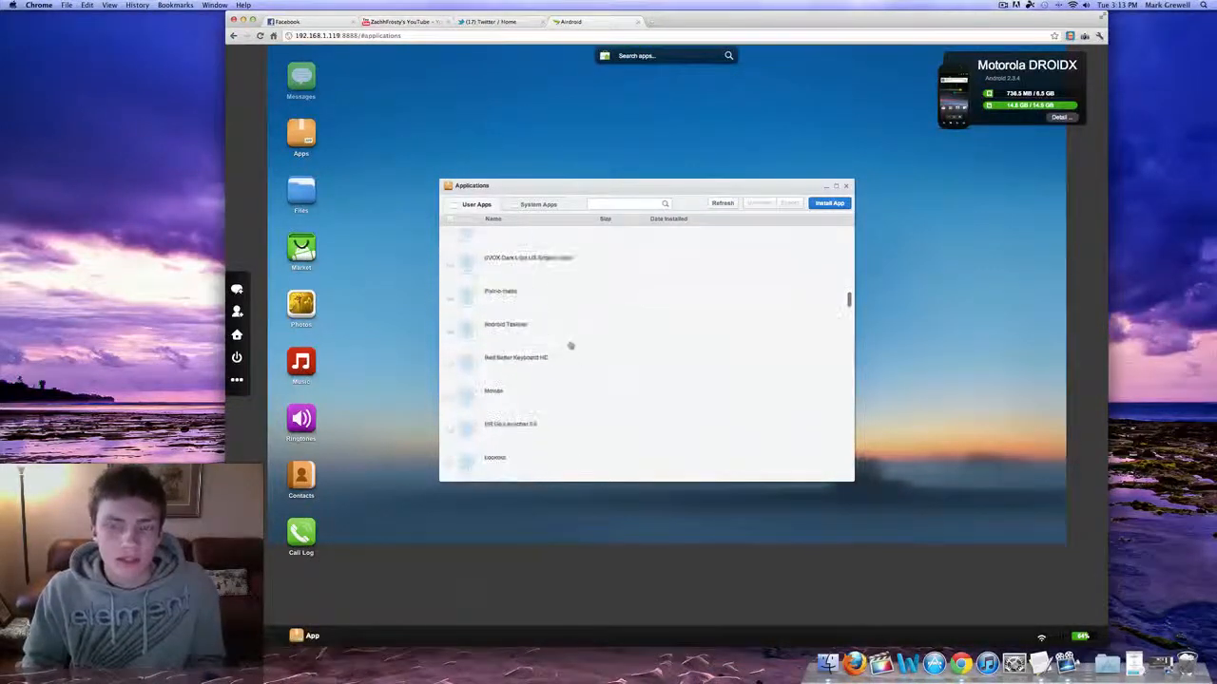
pyautogui.scroll(3)
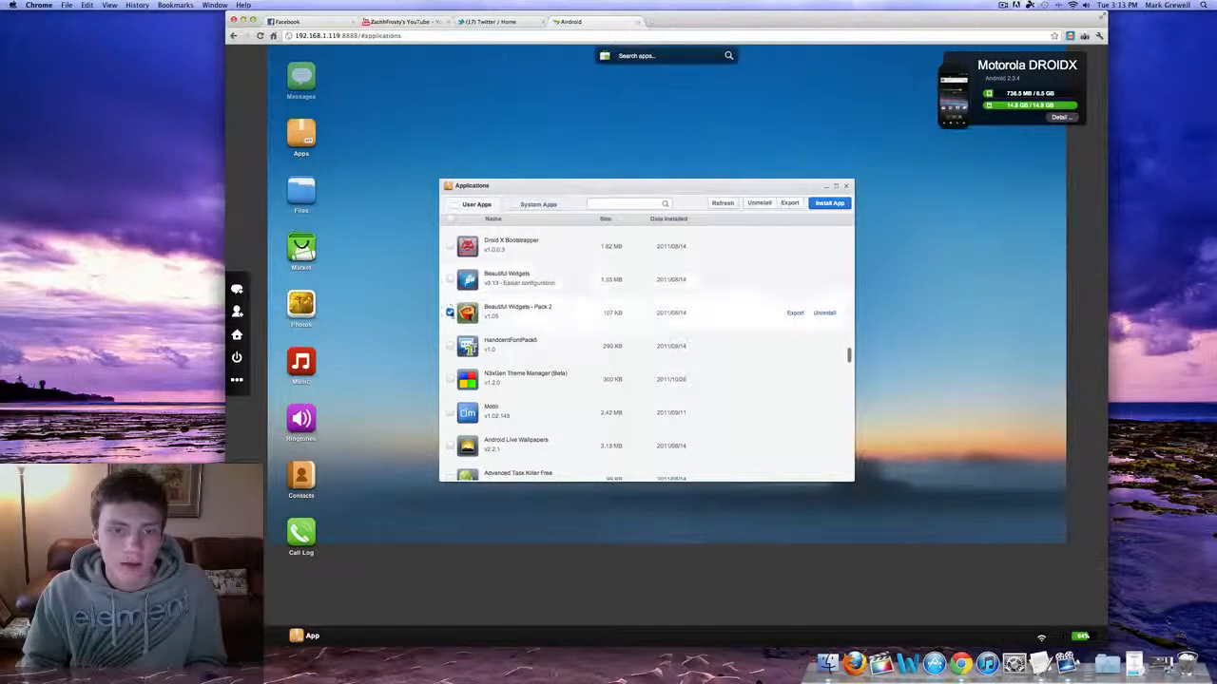
pyautogui.scroll(-3)
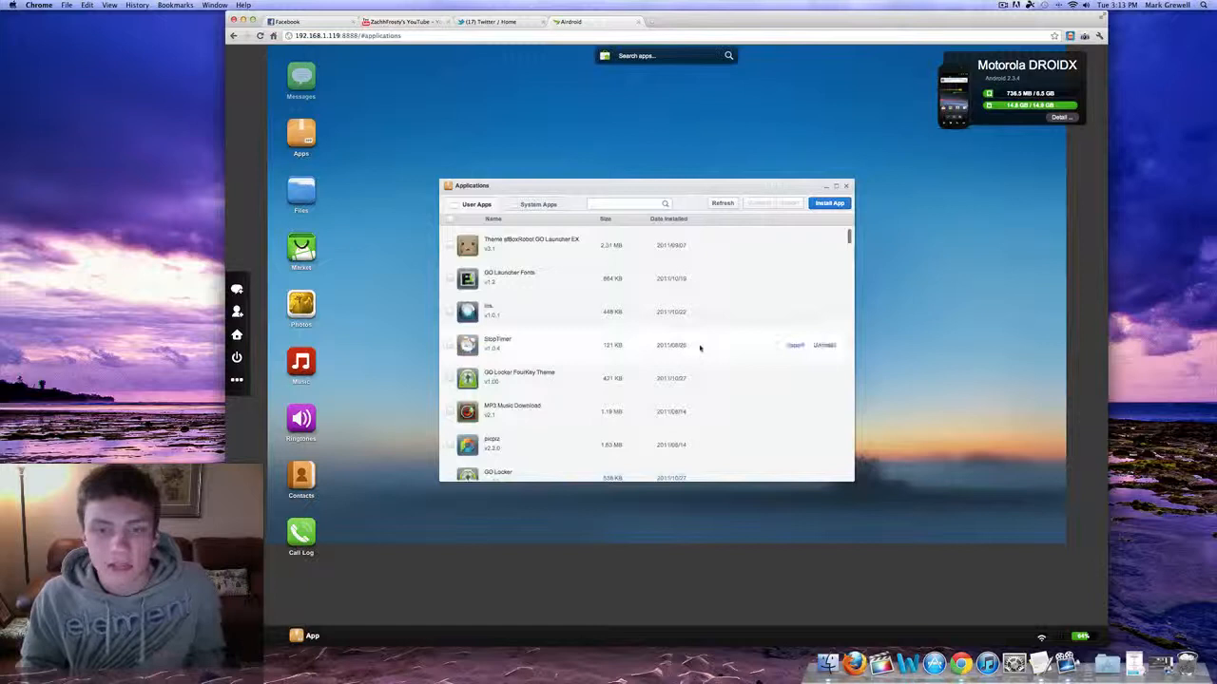
pyautogui.click(844, 187)
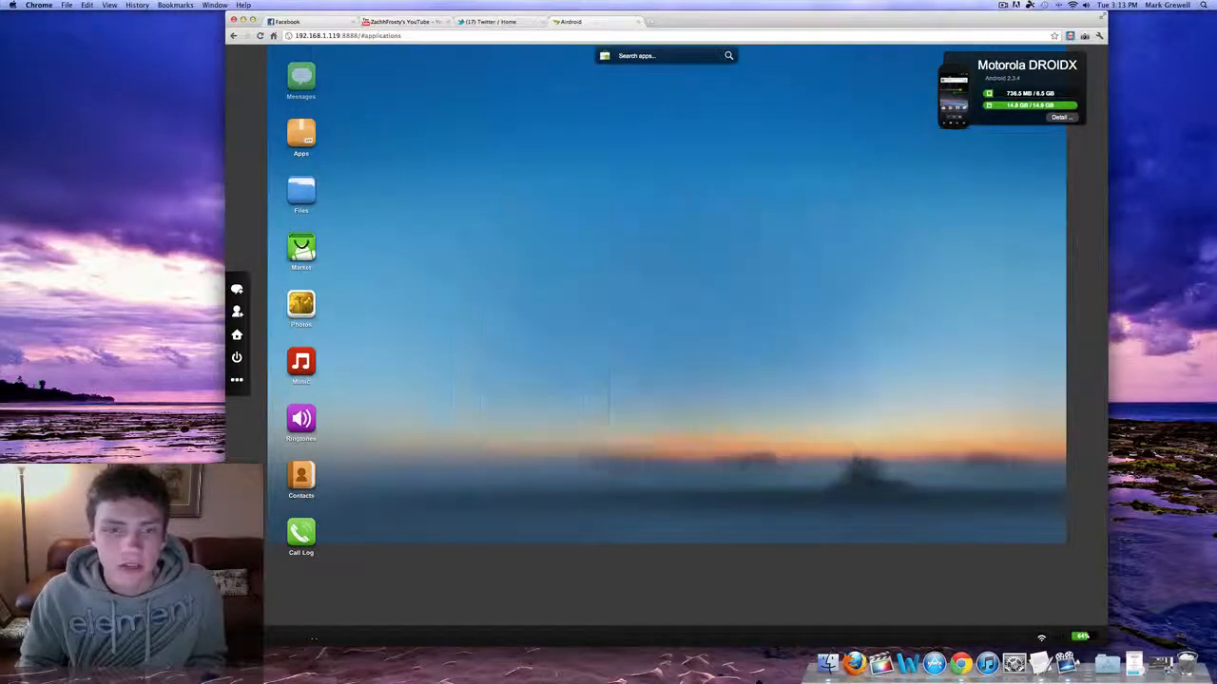
# - Browse an SD card folder in Files, close it, and show the three photo albums
pyautogui.click(300, 194)
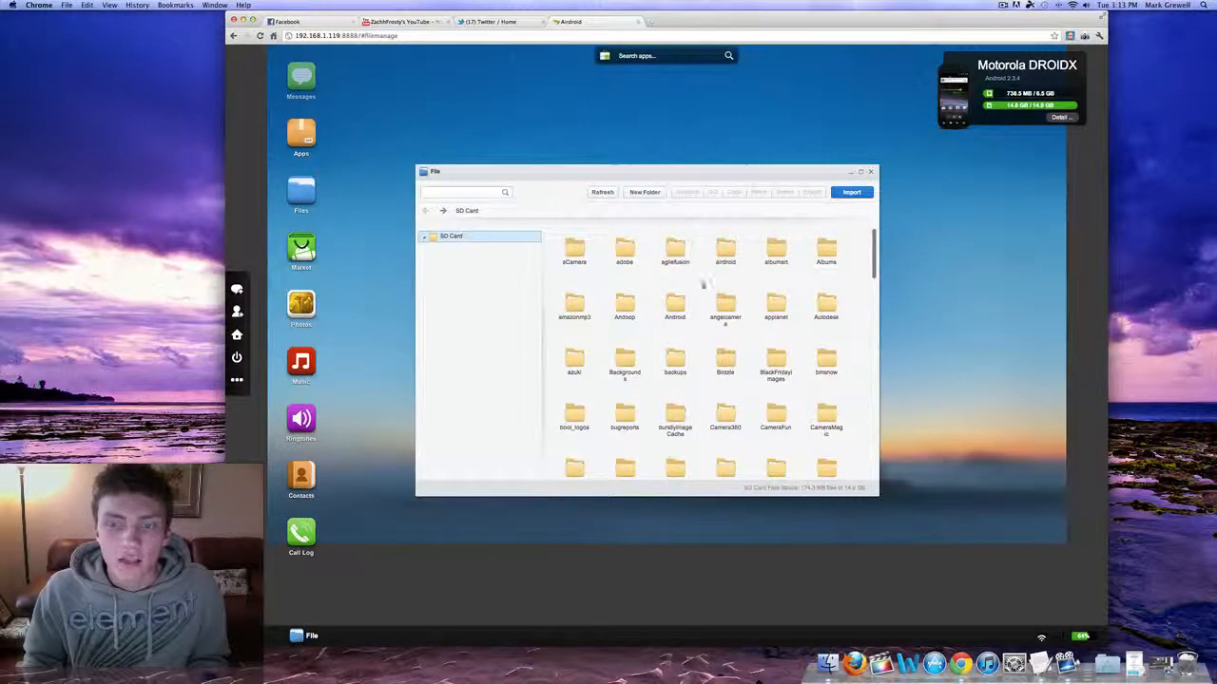
pyautogui.doubleClick(675, 304)
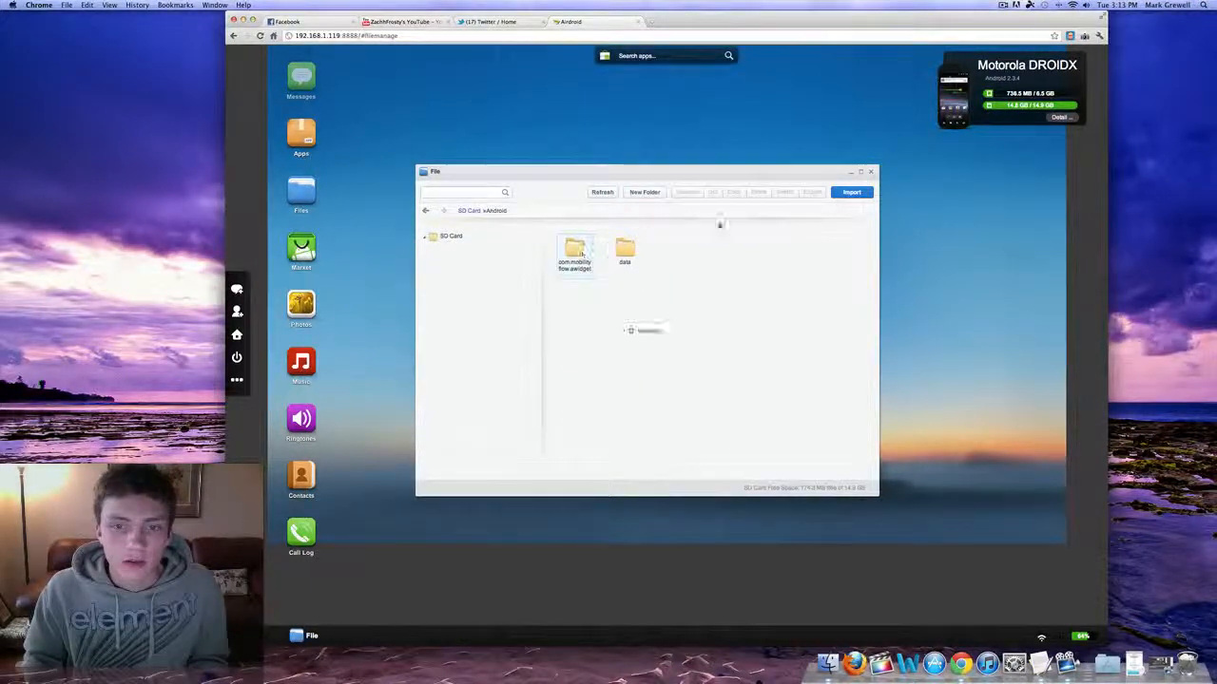
pyautogui.click(870, 171)
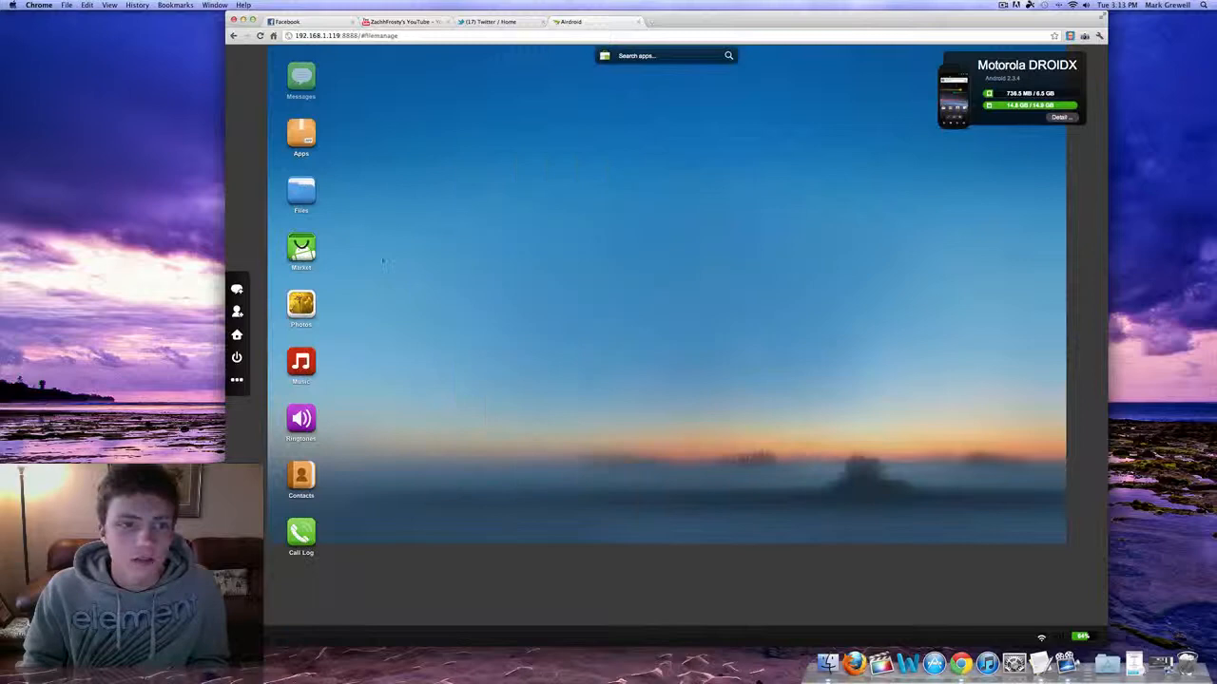
pyautogui.click(658, 21)
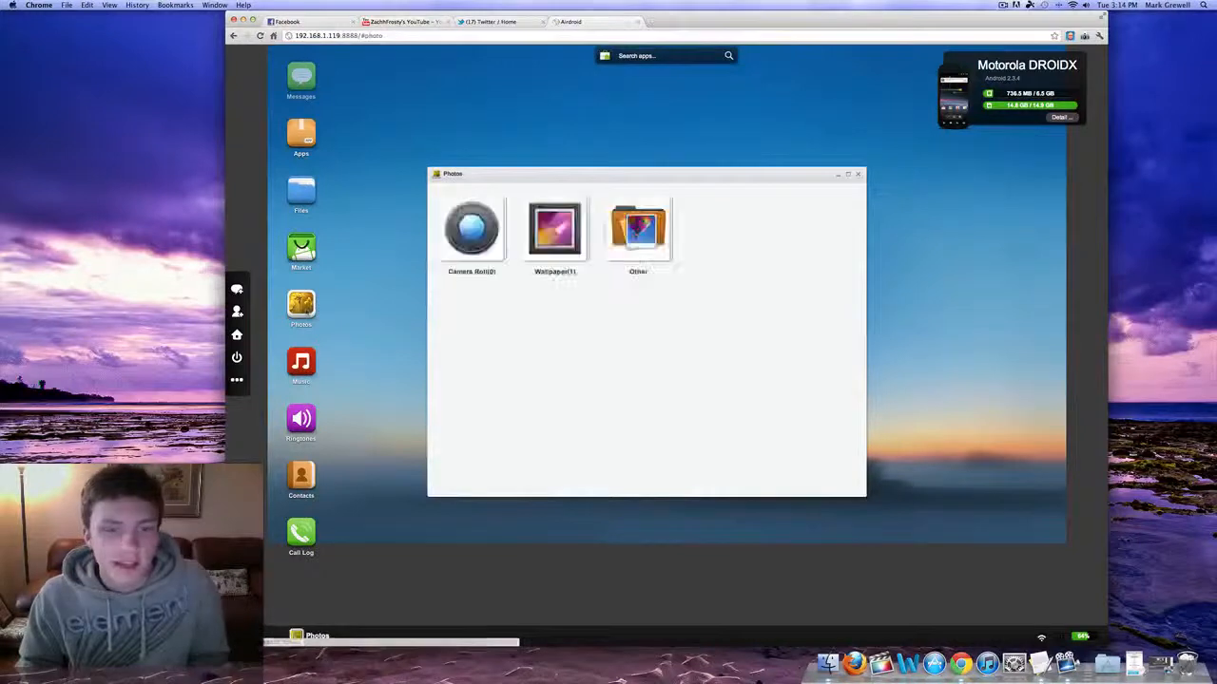
# - View the rainy window photo from the Wallpaper album full-size, then show the music library
pyautogui.doubleClick(555, 229)
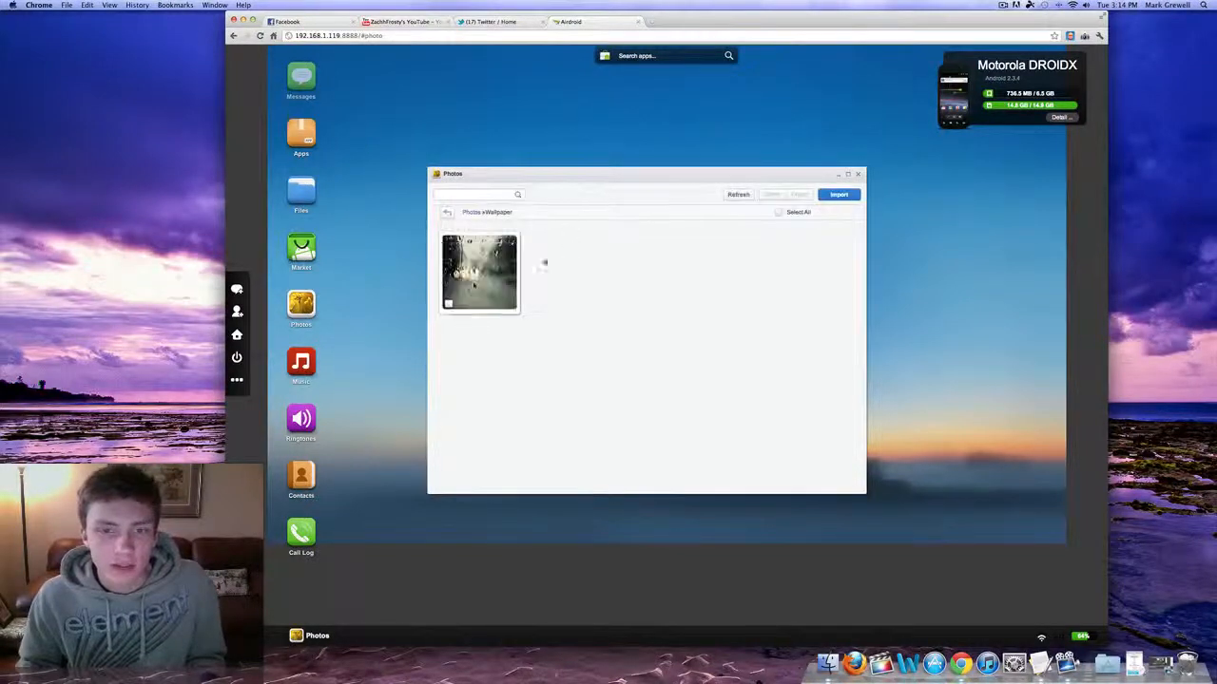
pyautogui.doubleClick(479, 274)
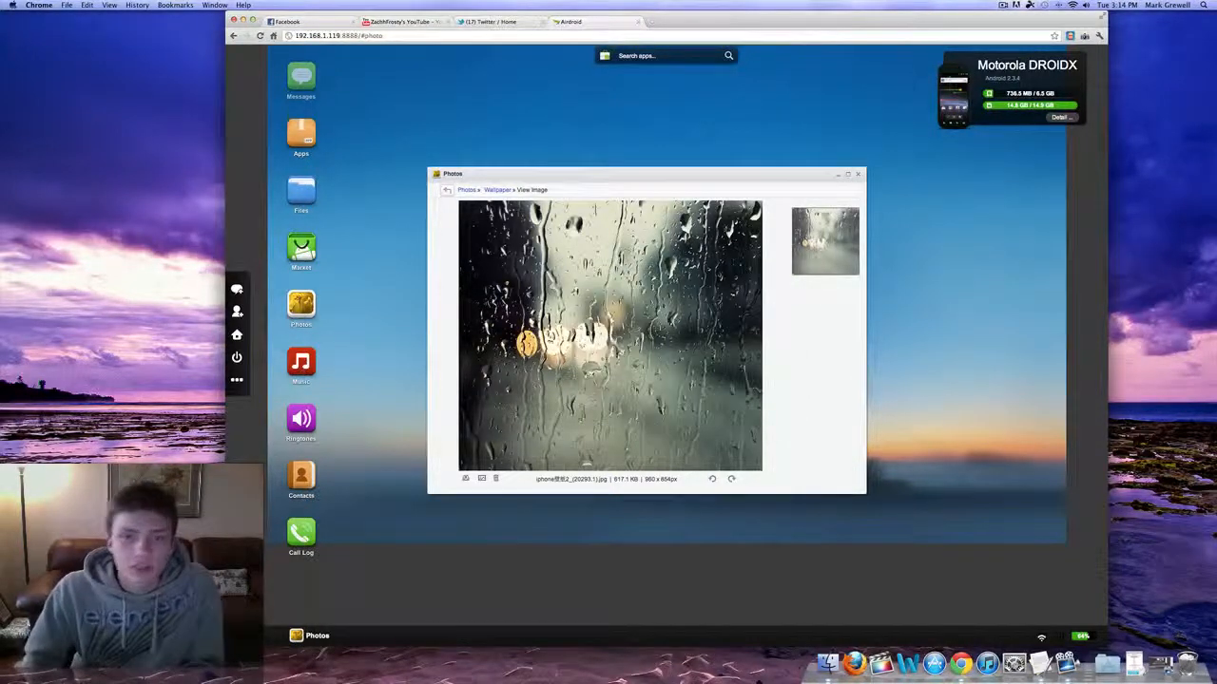
pyautogui.click(300, 365)
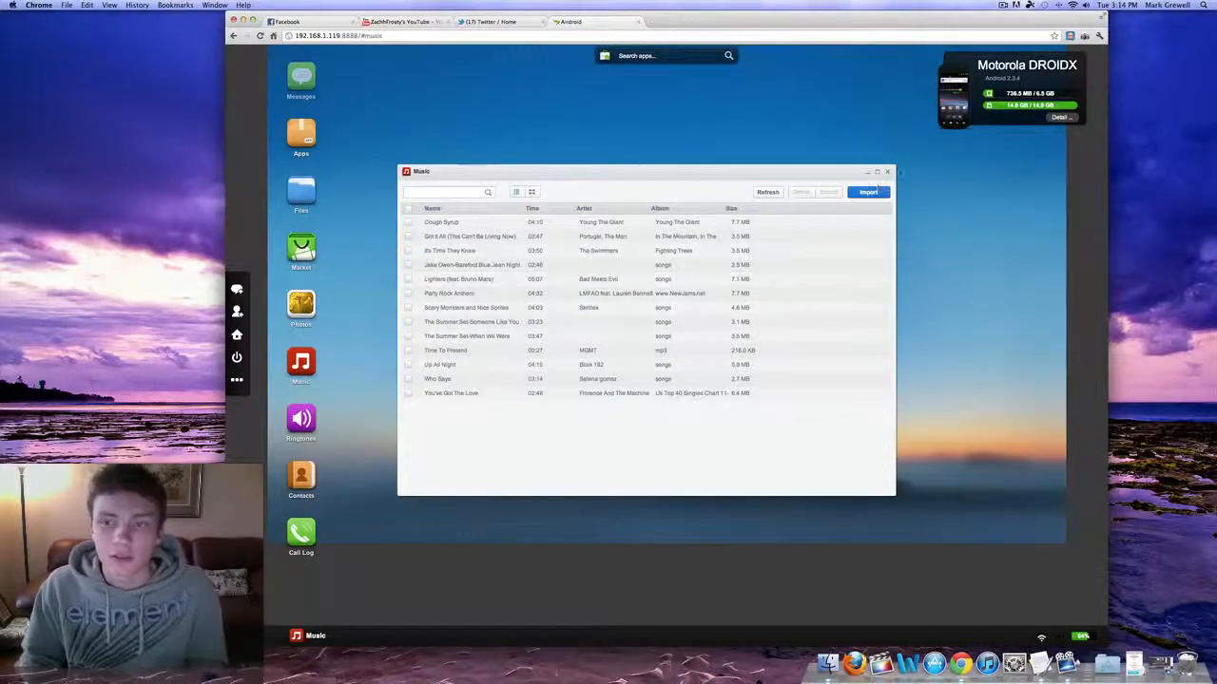
# - Close the Music window, leaving the empty dashboard desktop
pyautogui.click(886, 171)
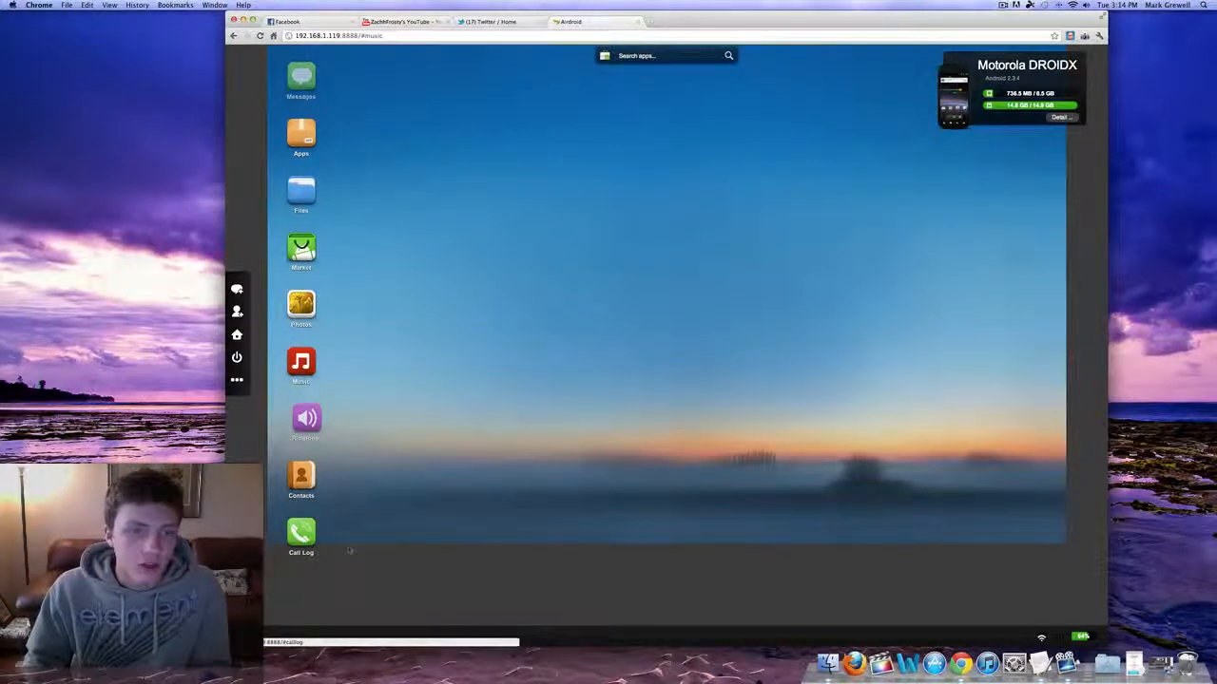
# - Move the device widget left, view the DROIDX summary, then close it
pyautogui.moveTo(1008, 91); pyautogui.dragTo(629, 141)
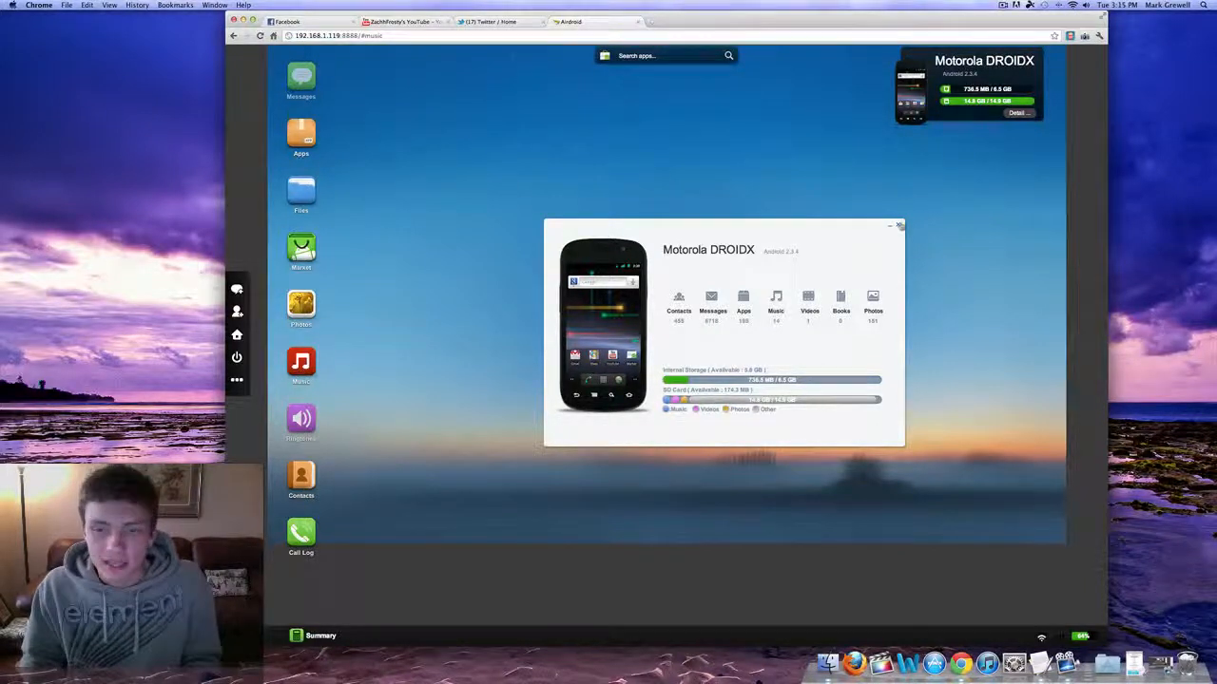
pyautogui.click(898, 226)
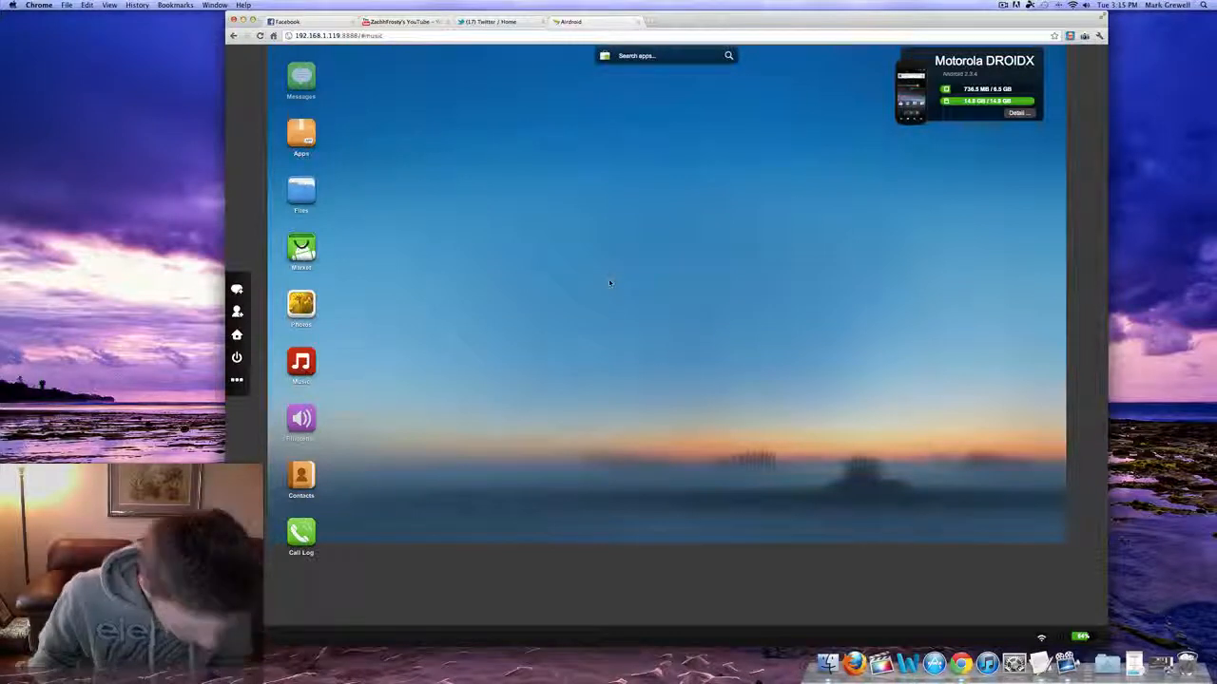
pyautogui.moveTo(479, 296)
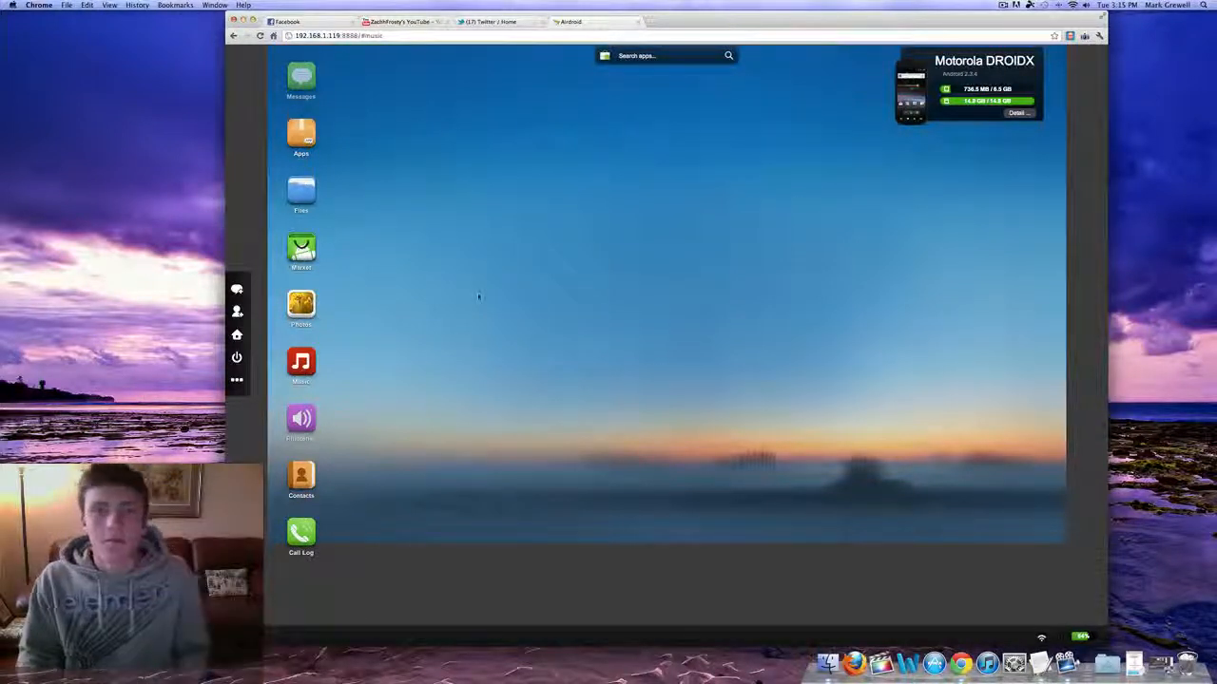